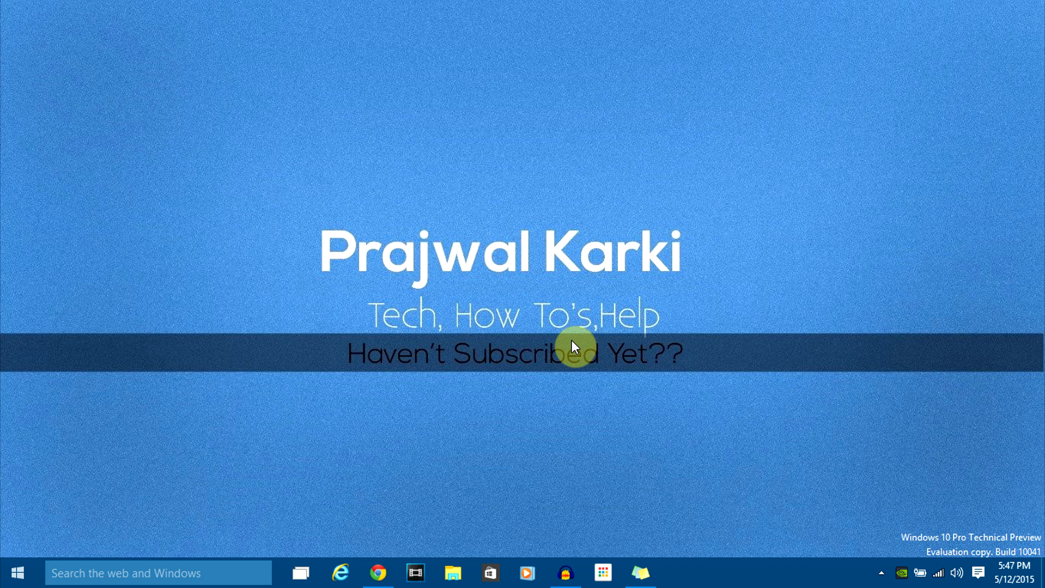
Step: Launch WhatsApp on the phone and choose WhatsApp Web from the three-dot menu to begin linking
left_click(378, 572)
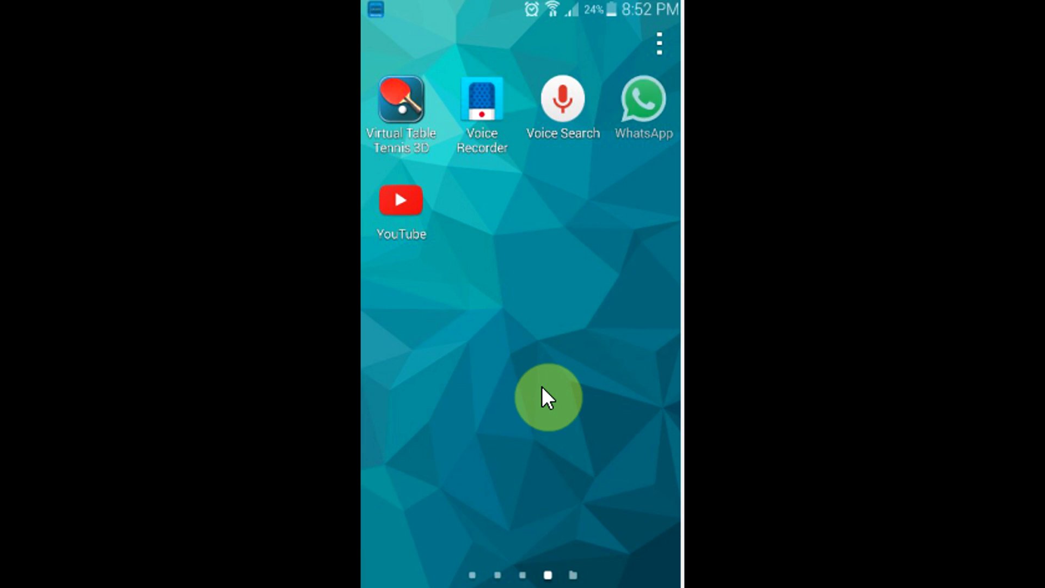
left_click(642, 100)
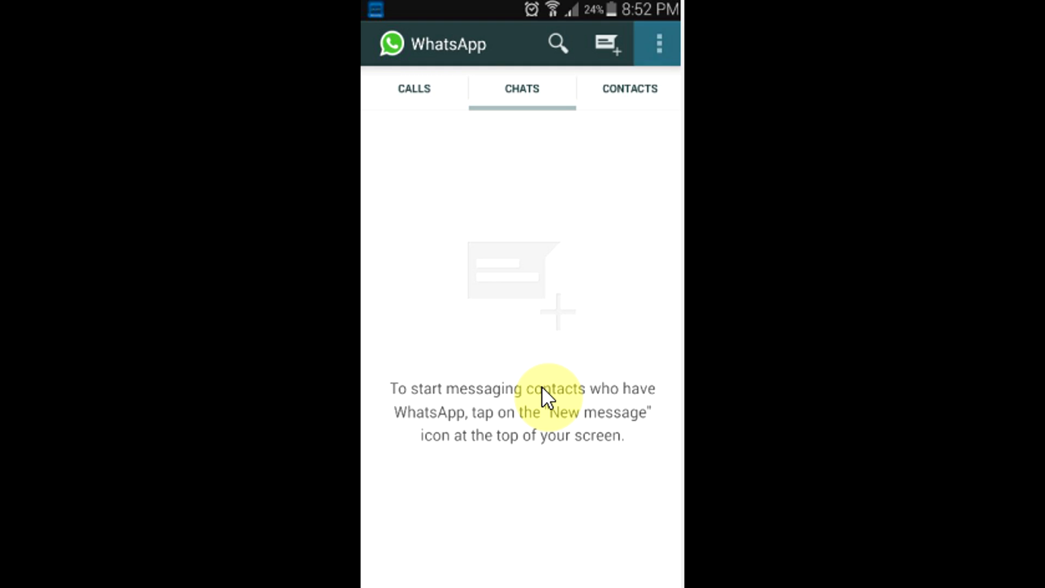
left_click(658, 43)
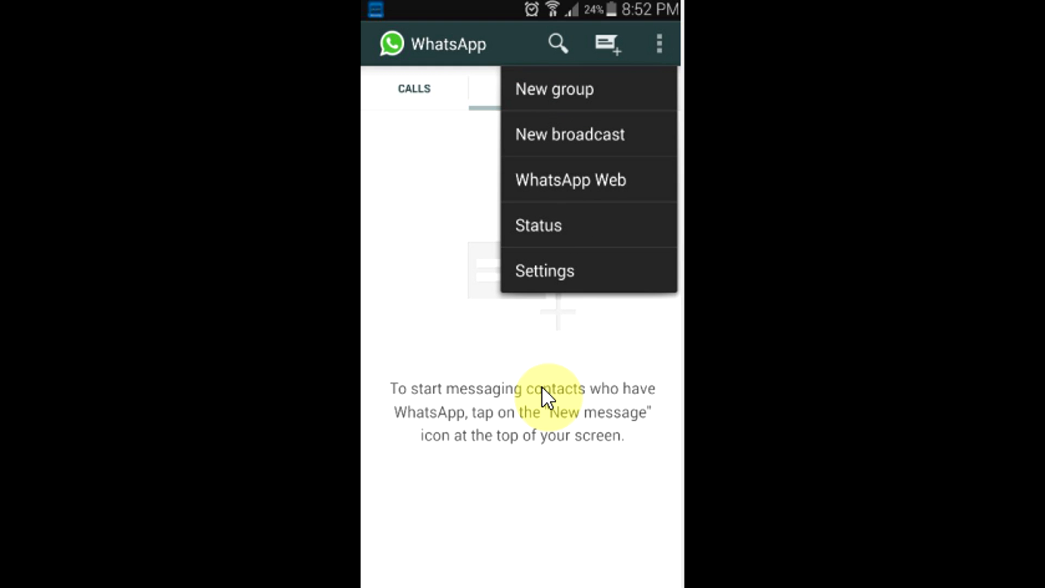
left_click(570, 180)
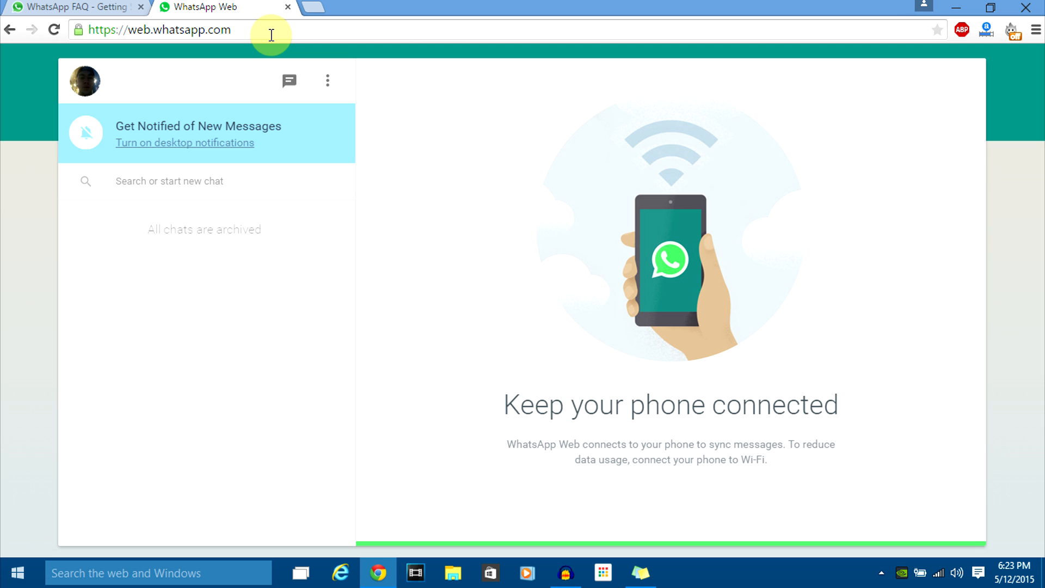
mouse_move(344, 392)
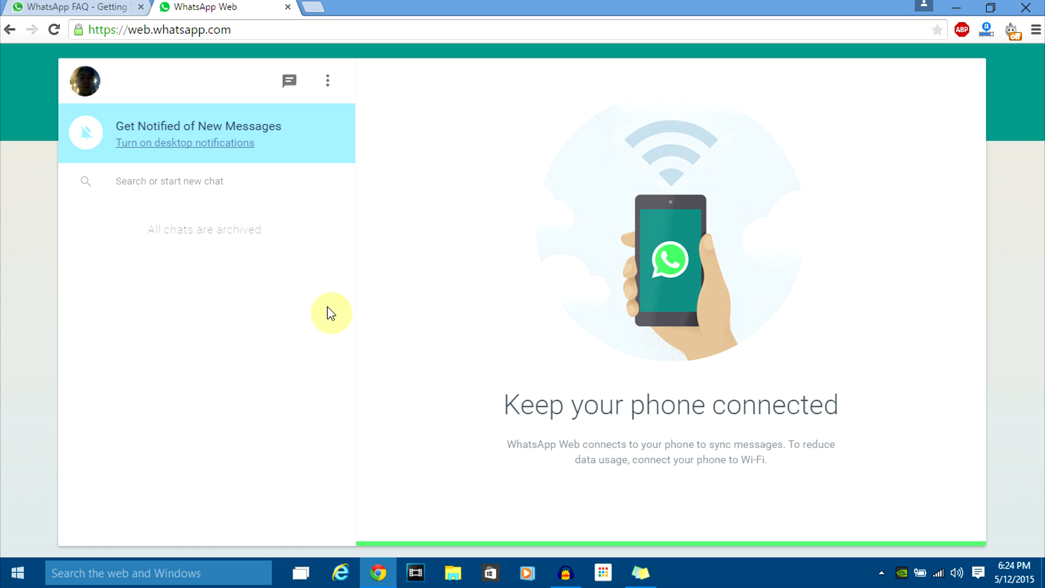
mouse_move(178, 150)
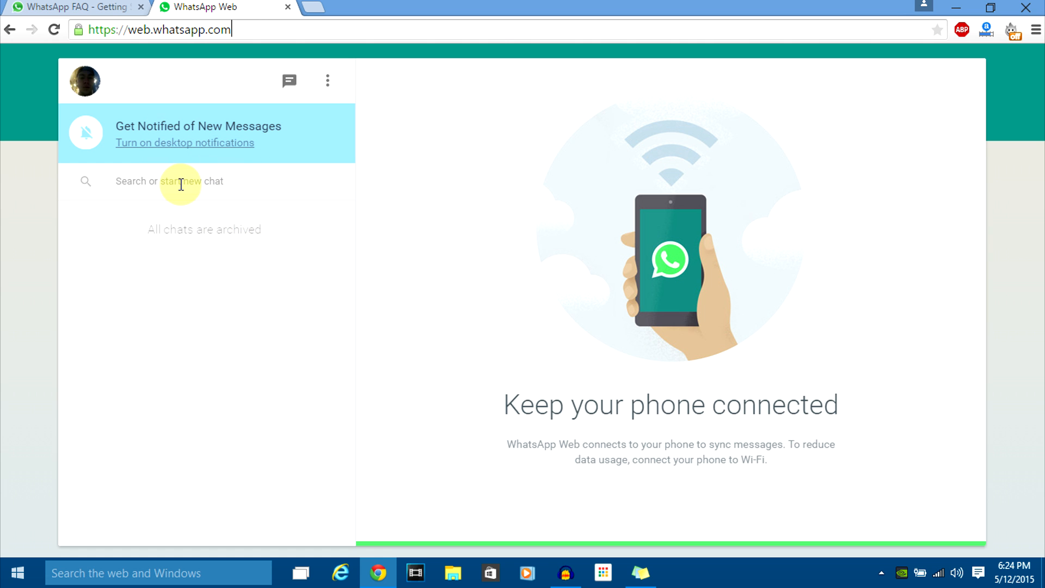
mouse_move(269, 248)
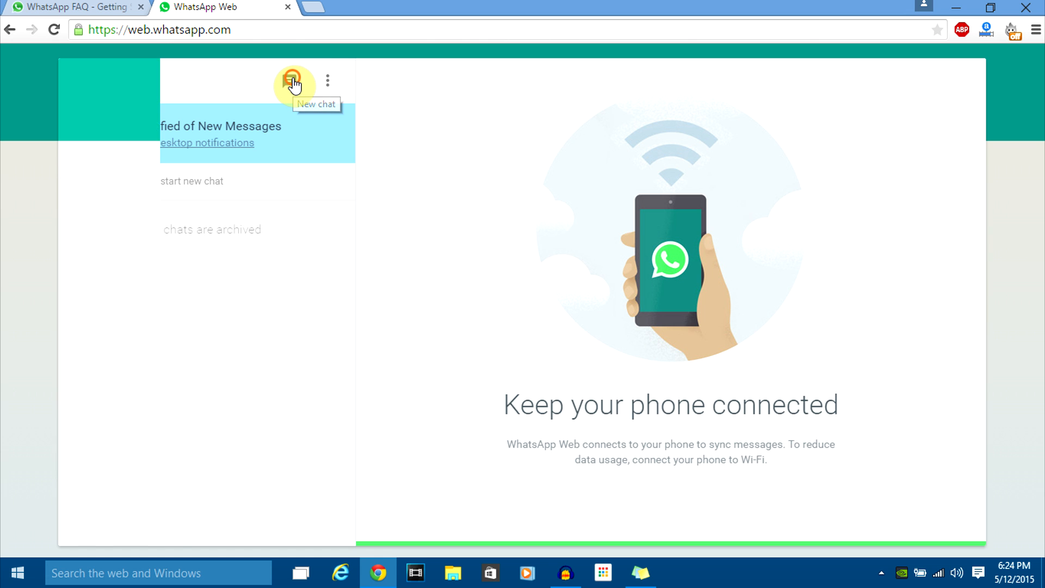
Step: Begin a new chat, select the first contact (Abhilash) and send them a message
left_click(293, 80)
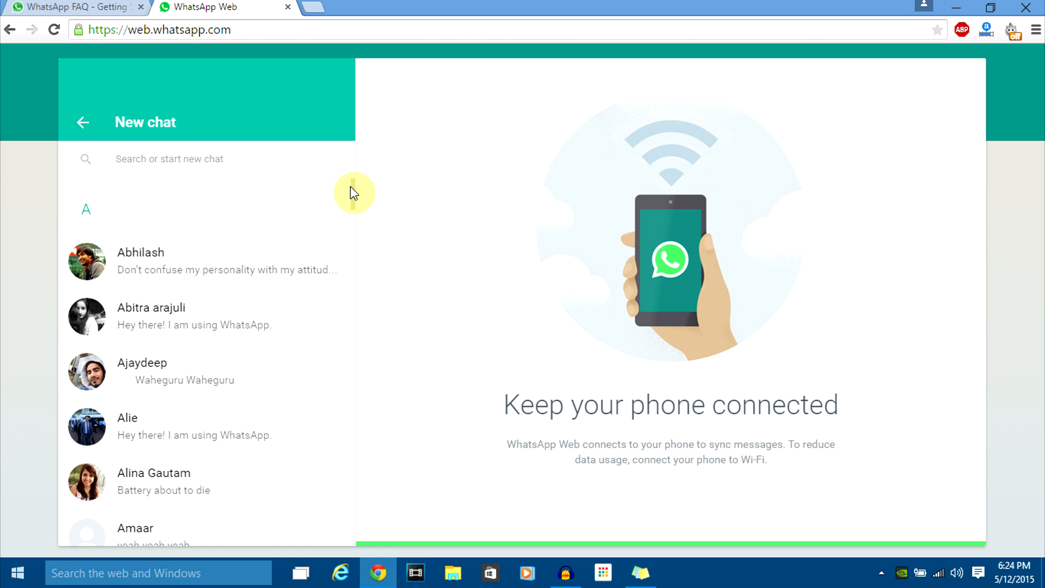
left_click(359, 195)
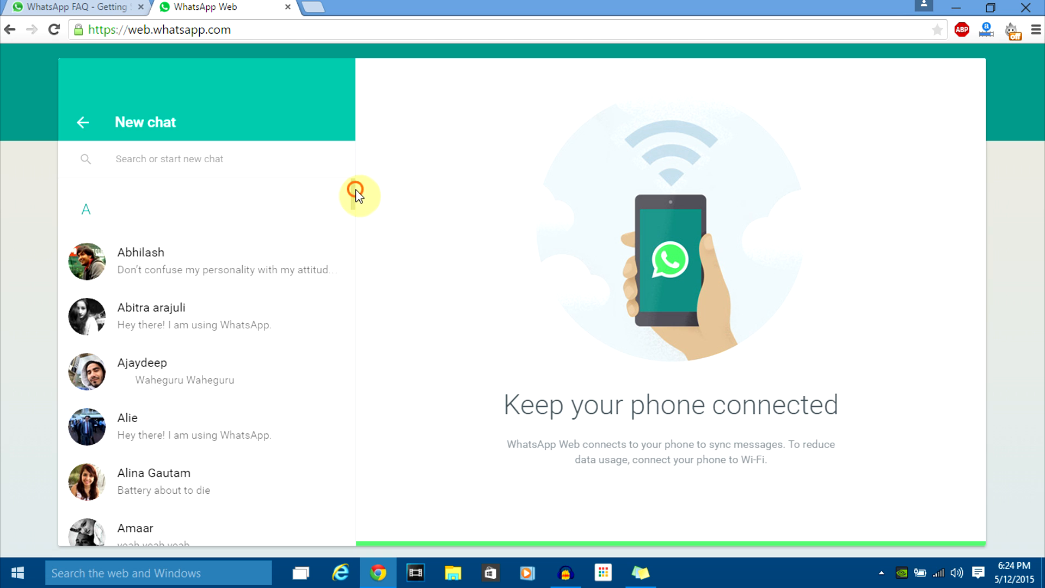
left_click(141, 252)
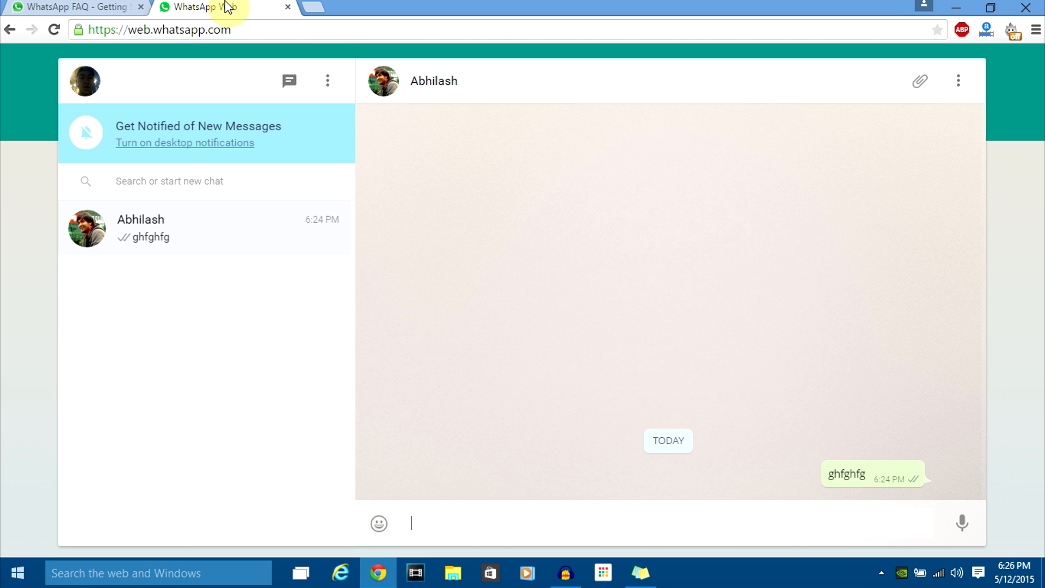